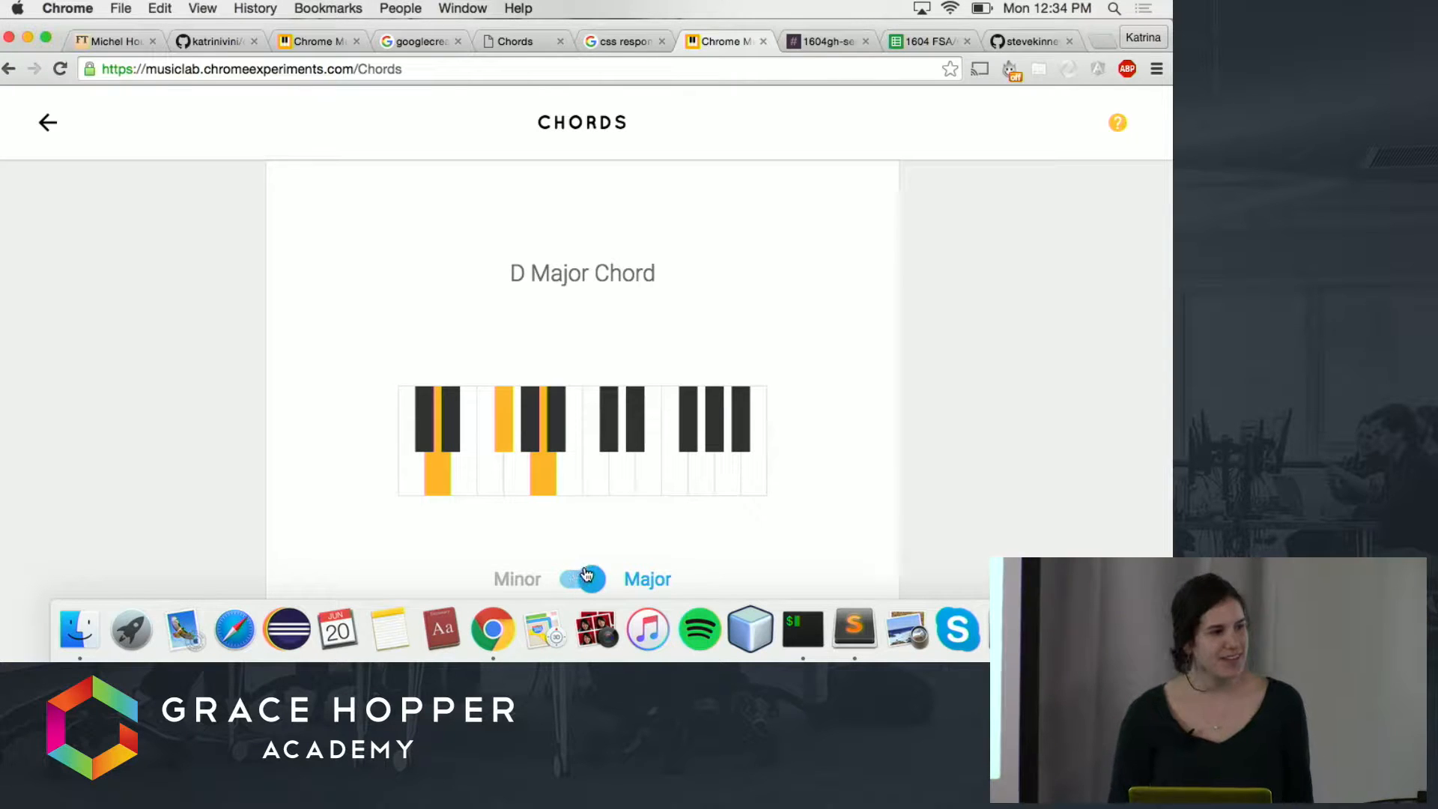
- Flip the Major/Minor toggle, then play C major and G major chords on the piano
{"action": "left_click", "coordinate": [581, 579]}
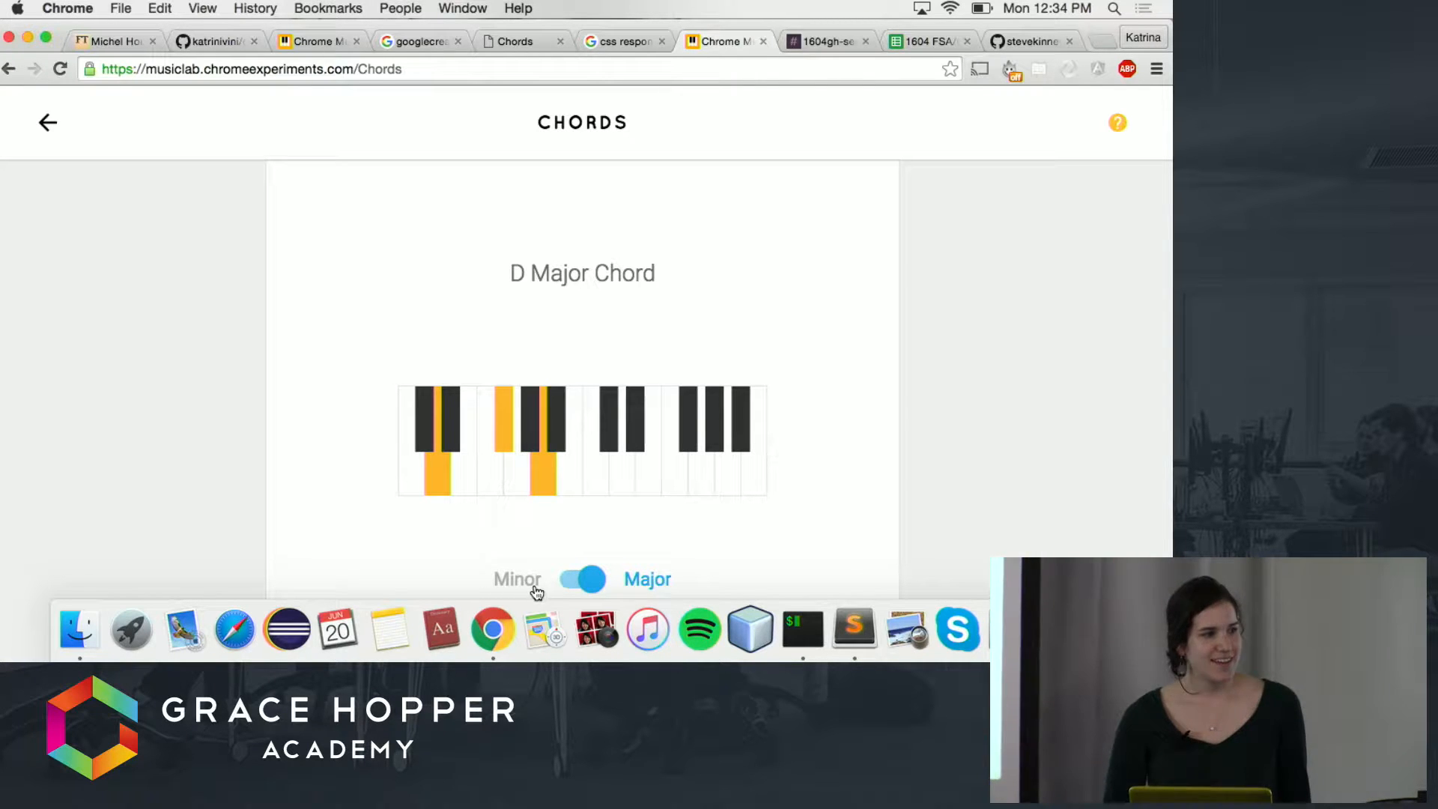
{"action": "mouse_move", "coordinate": [403, 462]}
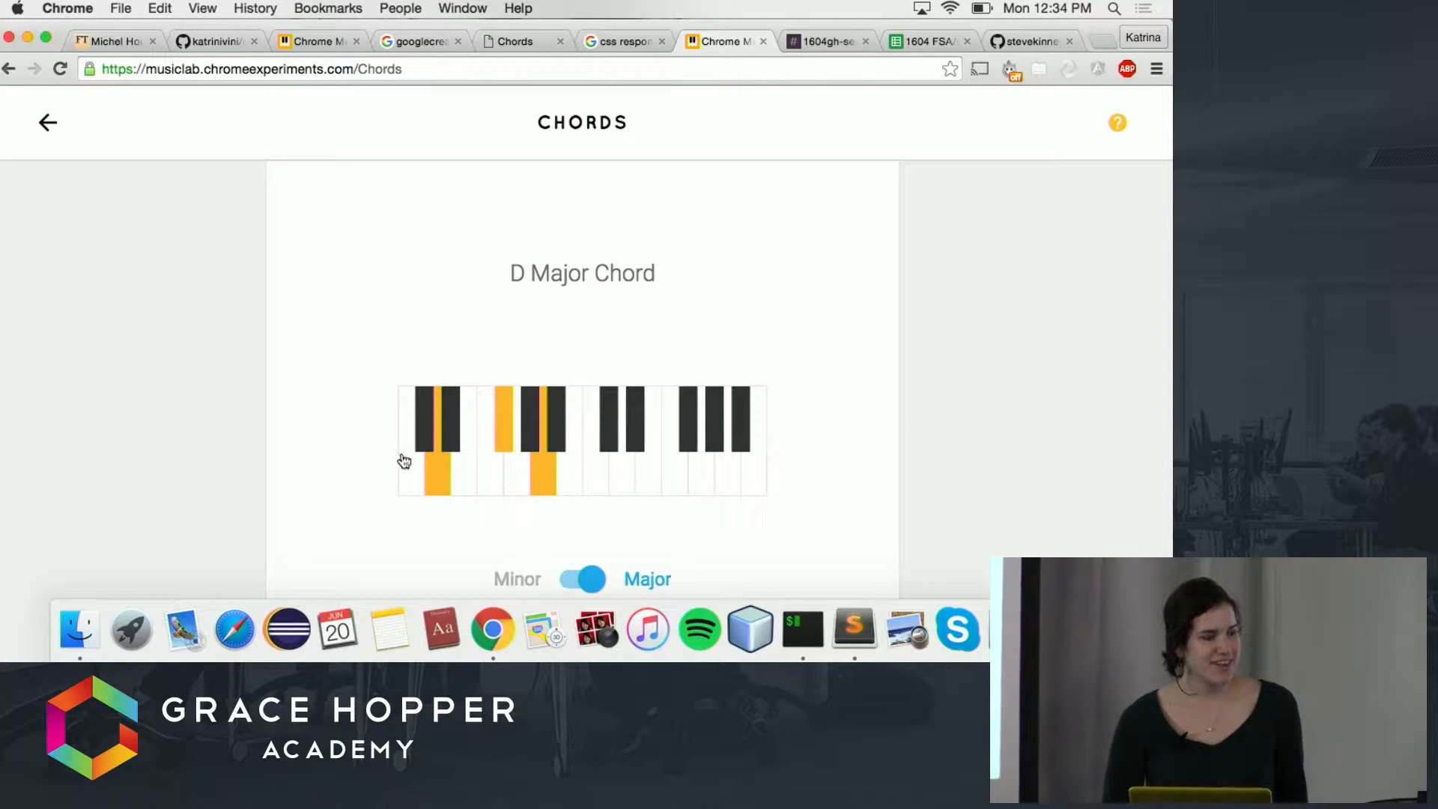
{"action": "mouse_move", "coordinate": [628, 474]}
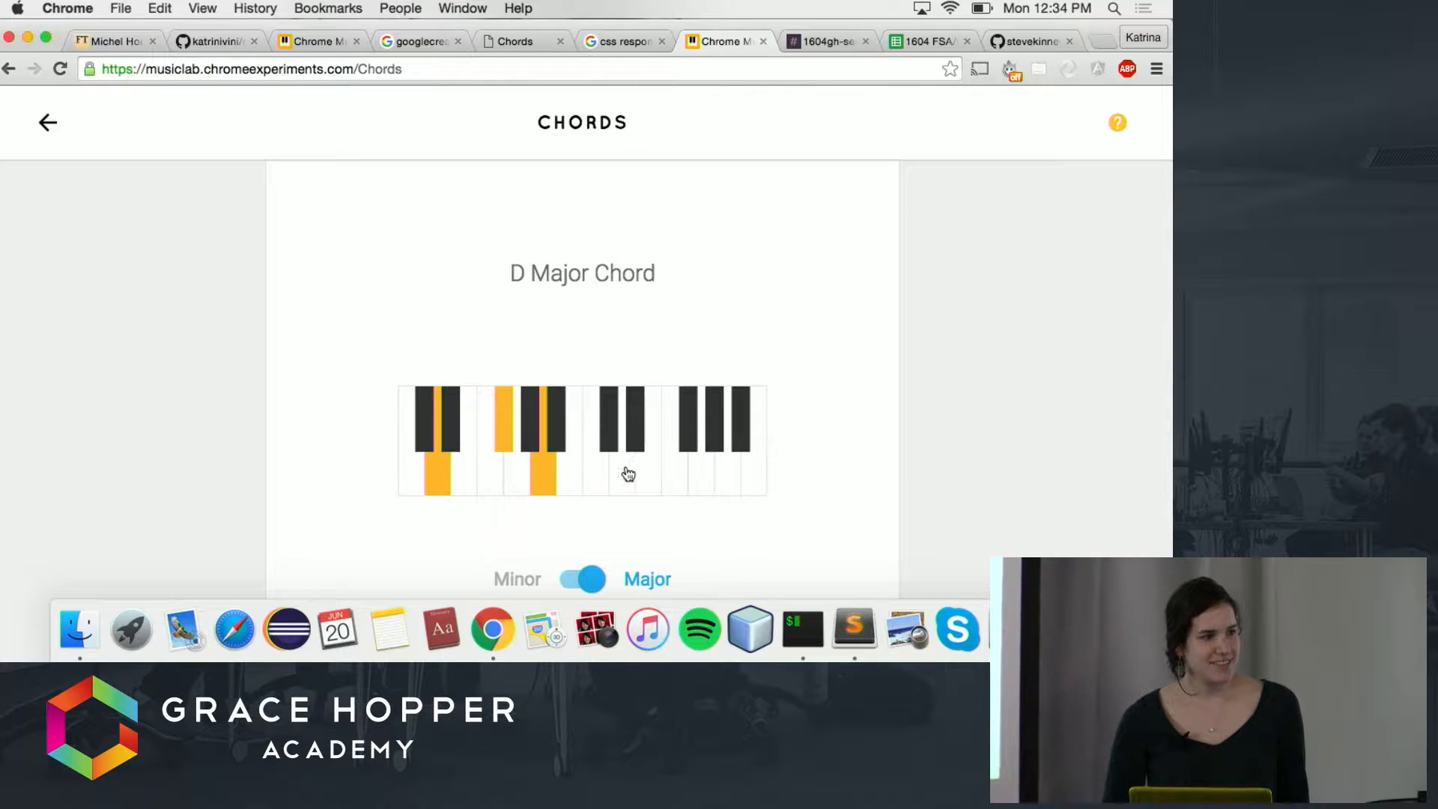
{"action": "left_click", "coordinate": [536, 484]}
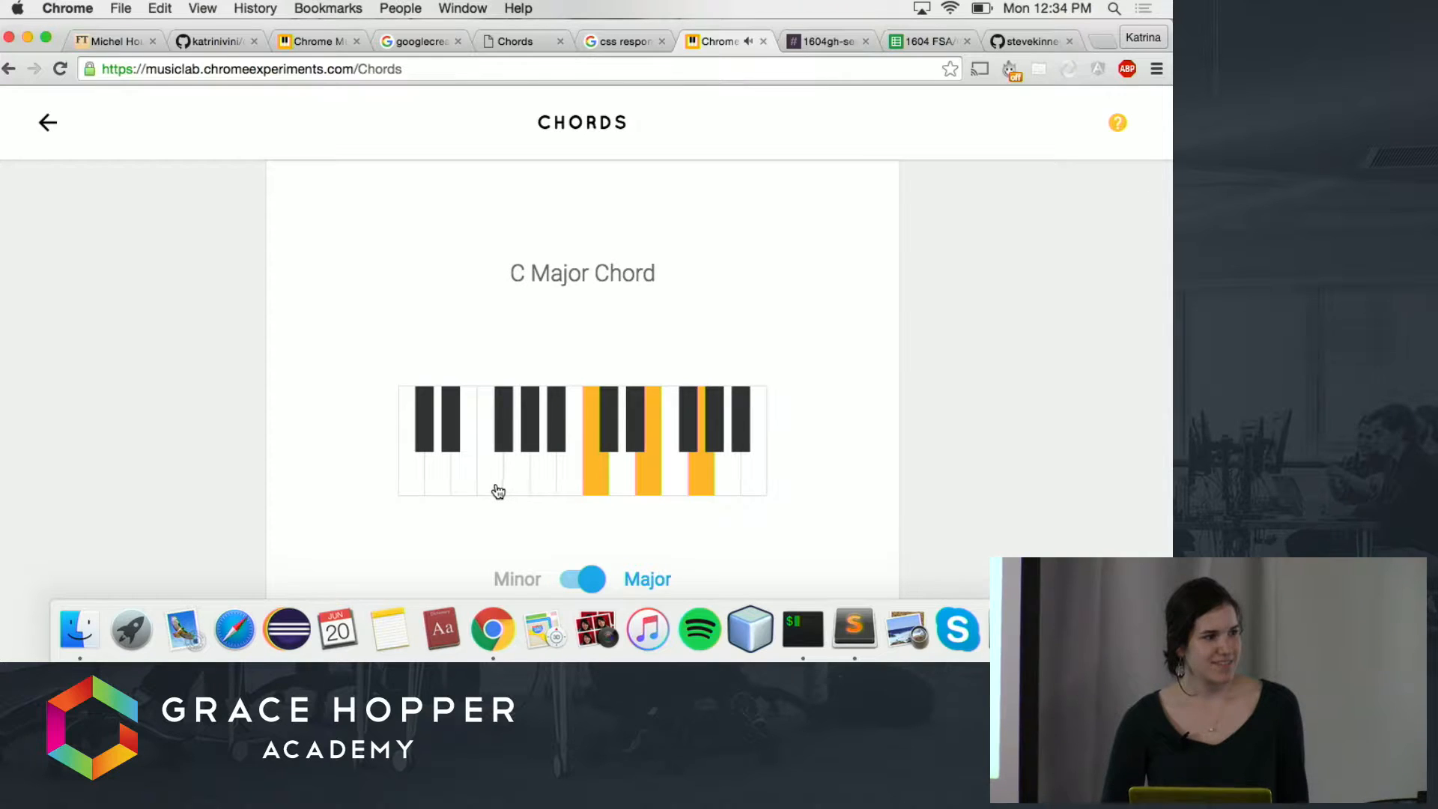
{"action": "left_click", "coordinate": [511, 493]}
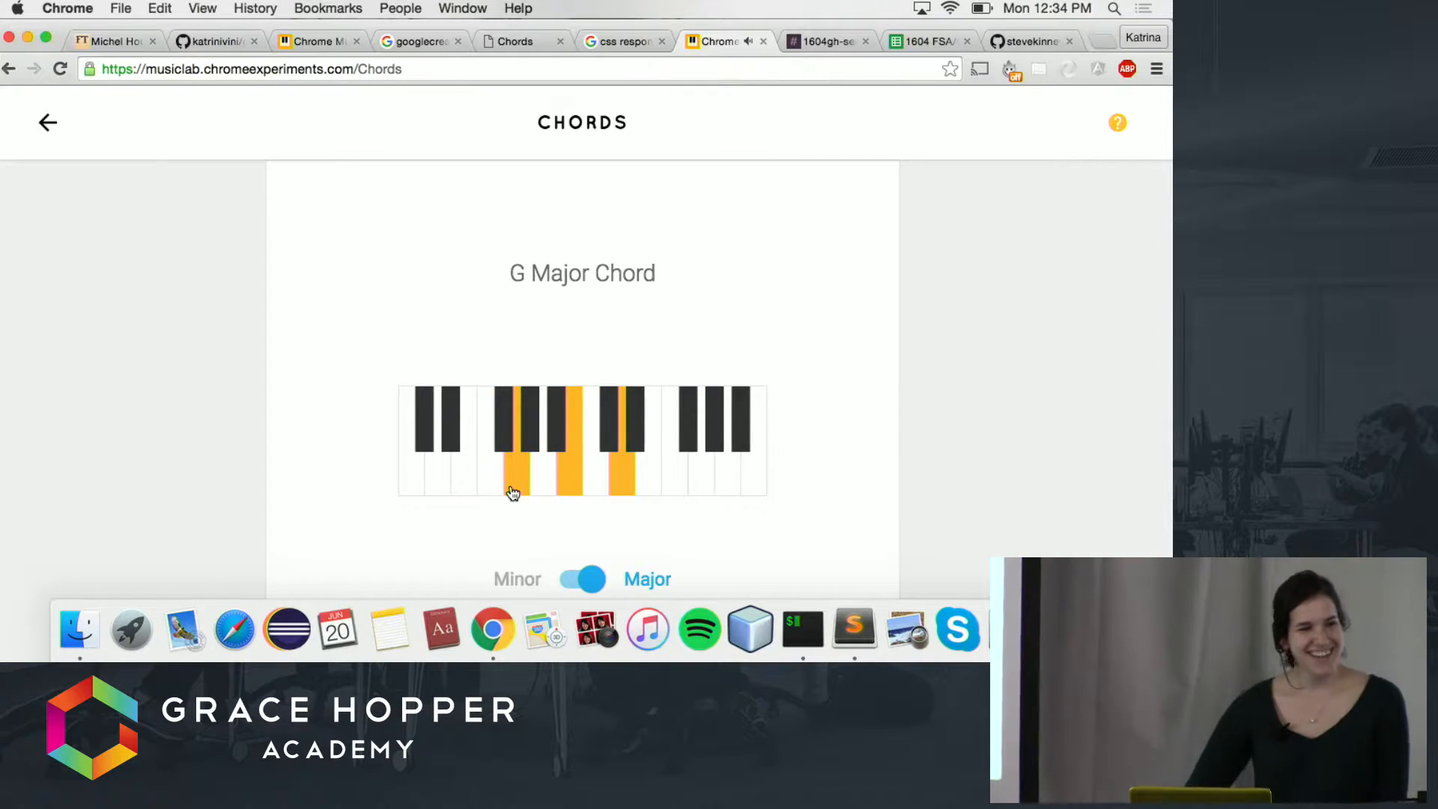
- Switch the chords to minor and move to the custom Chords browser tab
{"action": "left_click", "coordinate": [581, 579]}
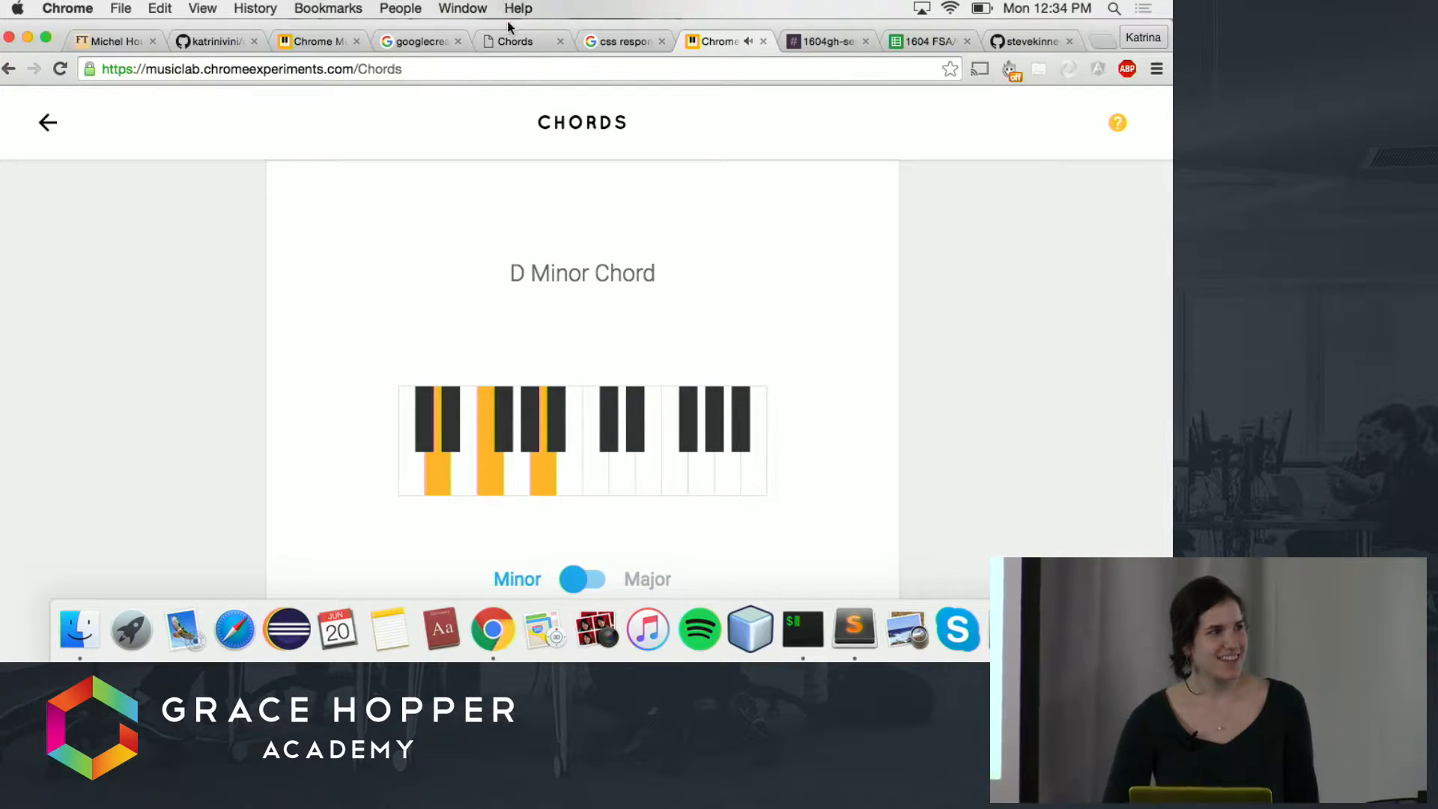
{"action": "left_click", "coordinate": [514, 41]}
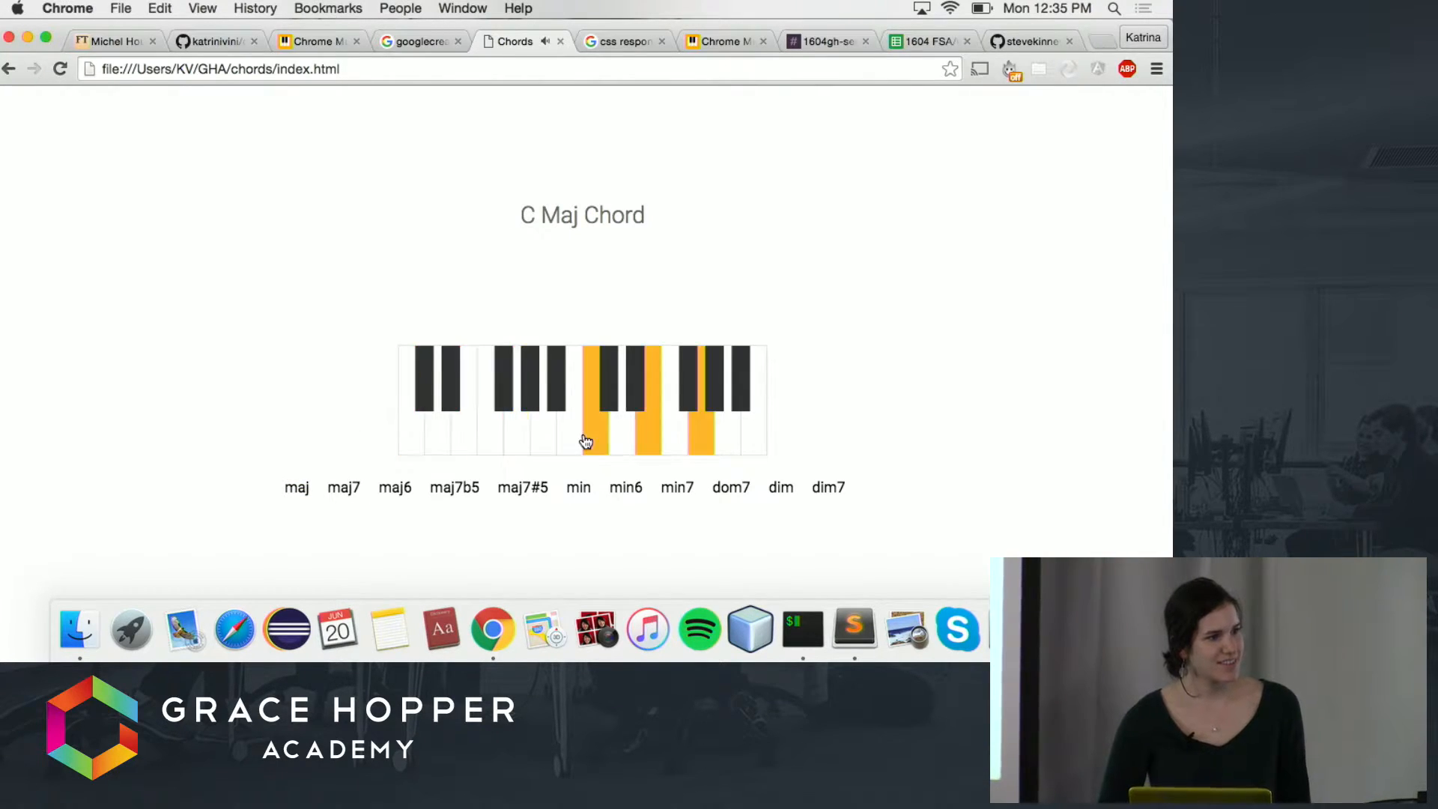
- Play a G chord, change it to minor then dom7, and play a D major chord
{"action": "left_click", "coordinate": [454, 487]}
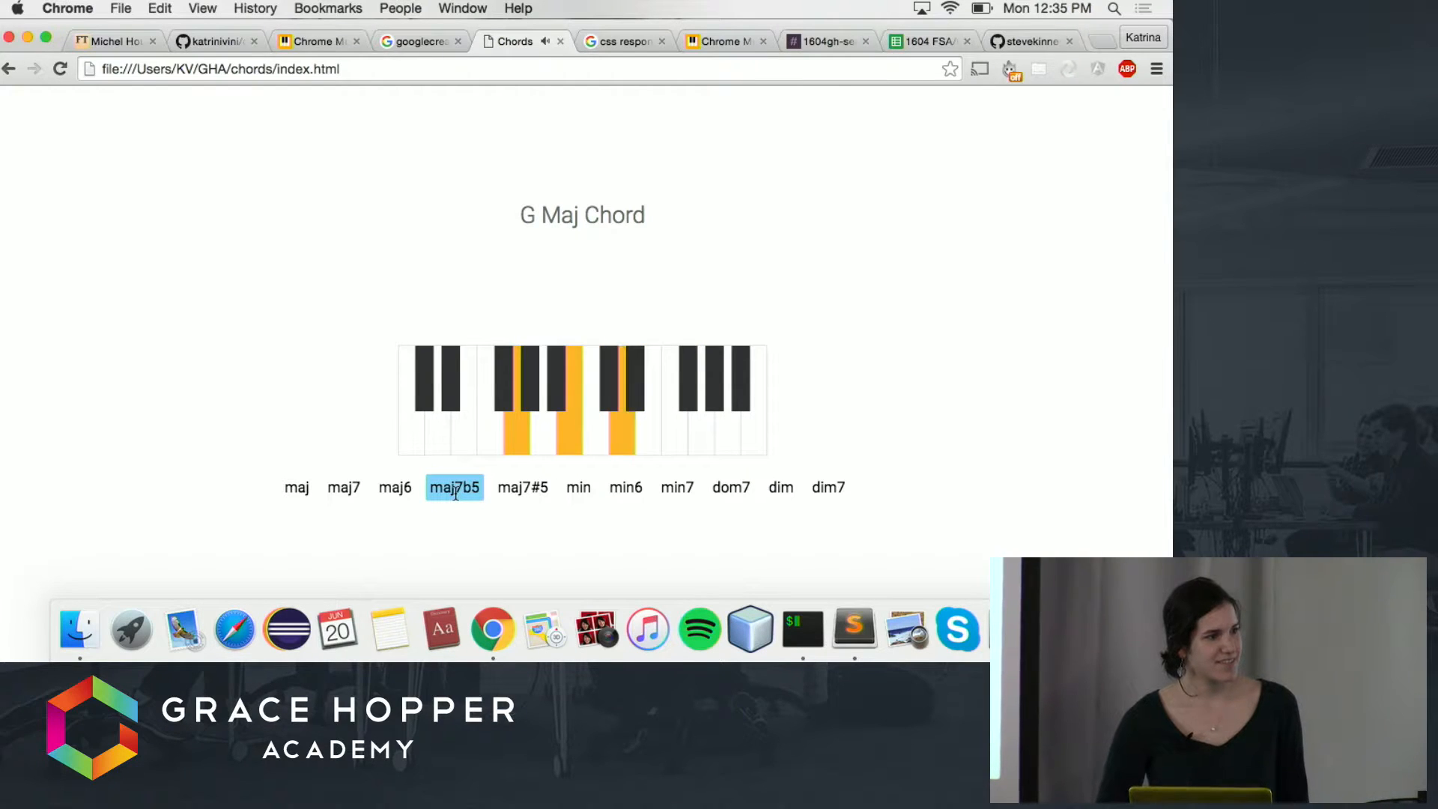
{"action": "left_click", "coordinate": [625, 487]}
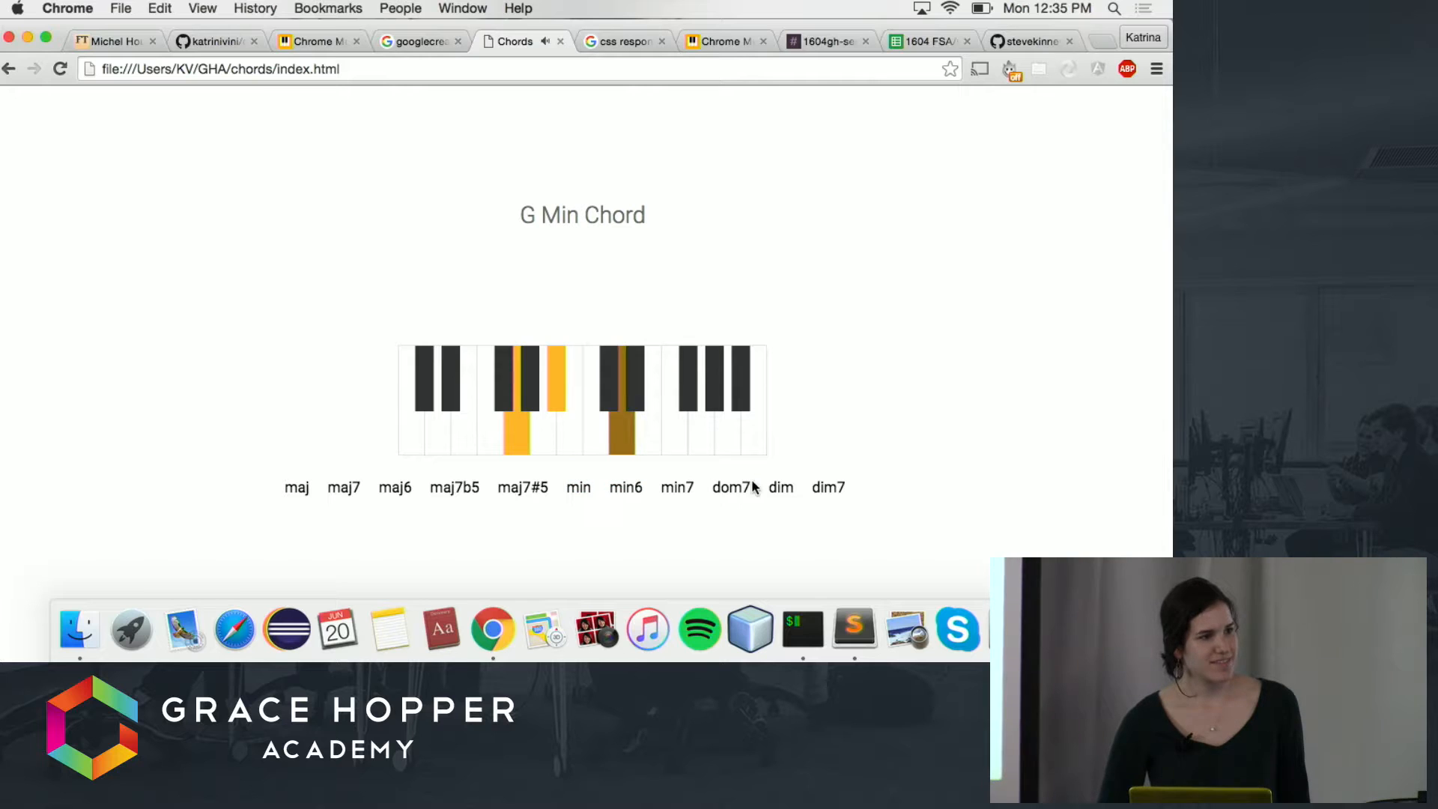
{"action": "left_click", "coordinate": [731, 487]}
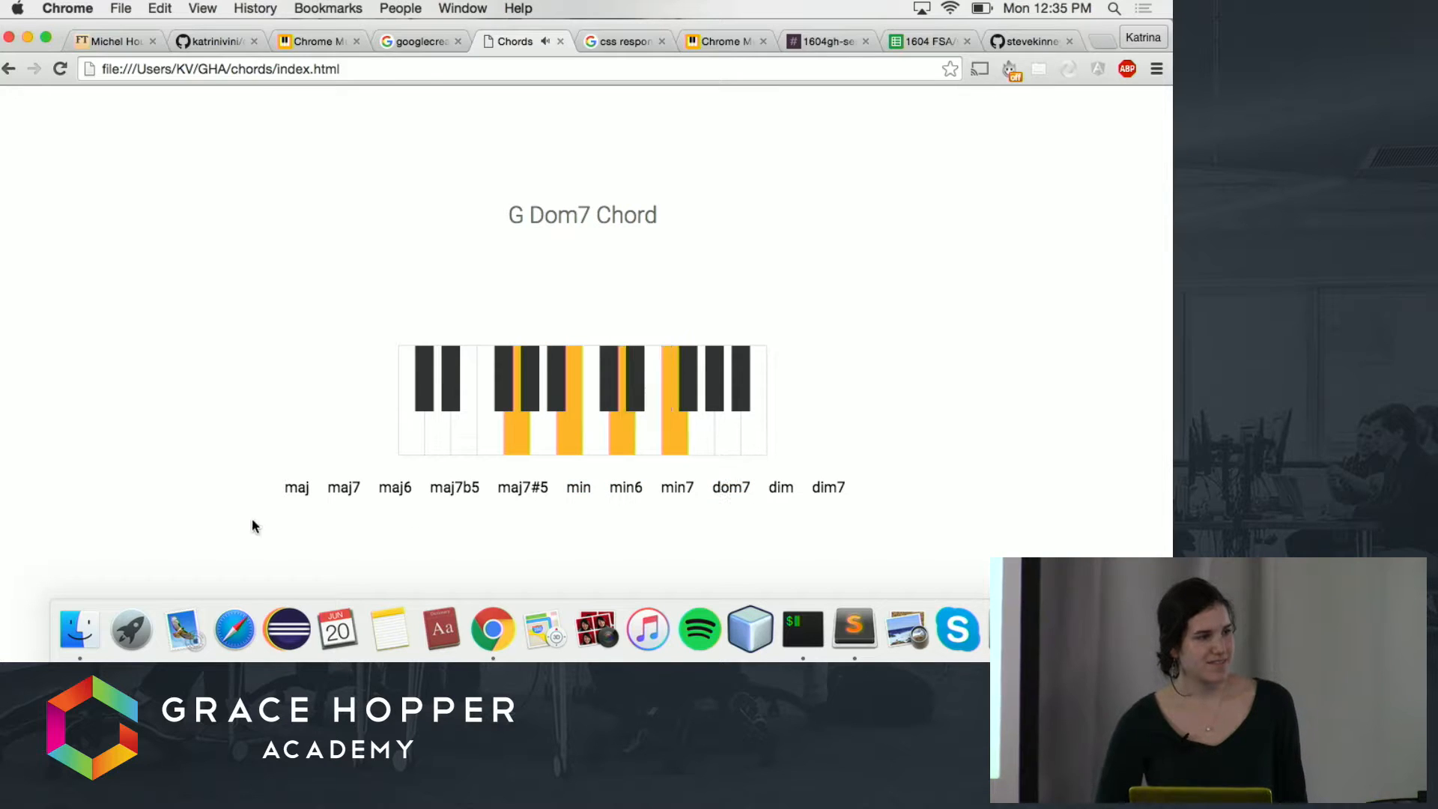
{"action": "left_click", "coordinate": [344, 486]}
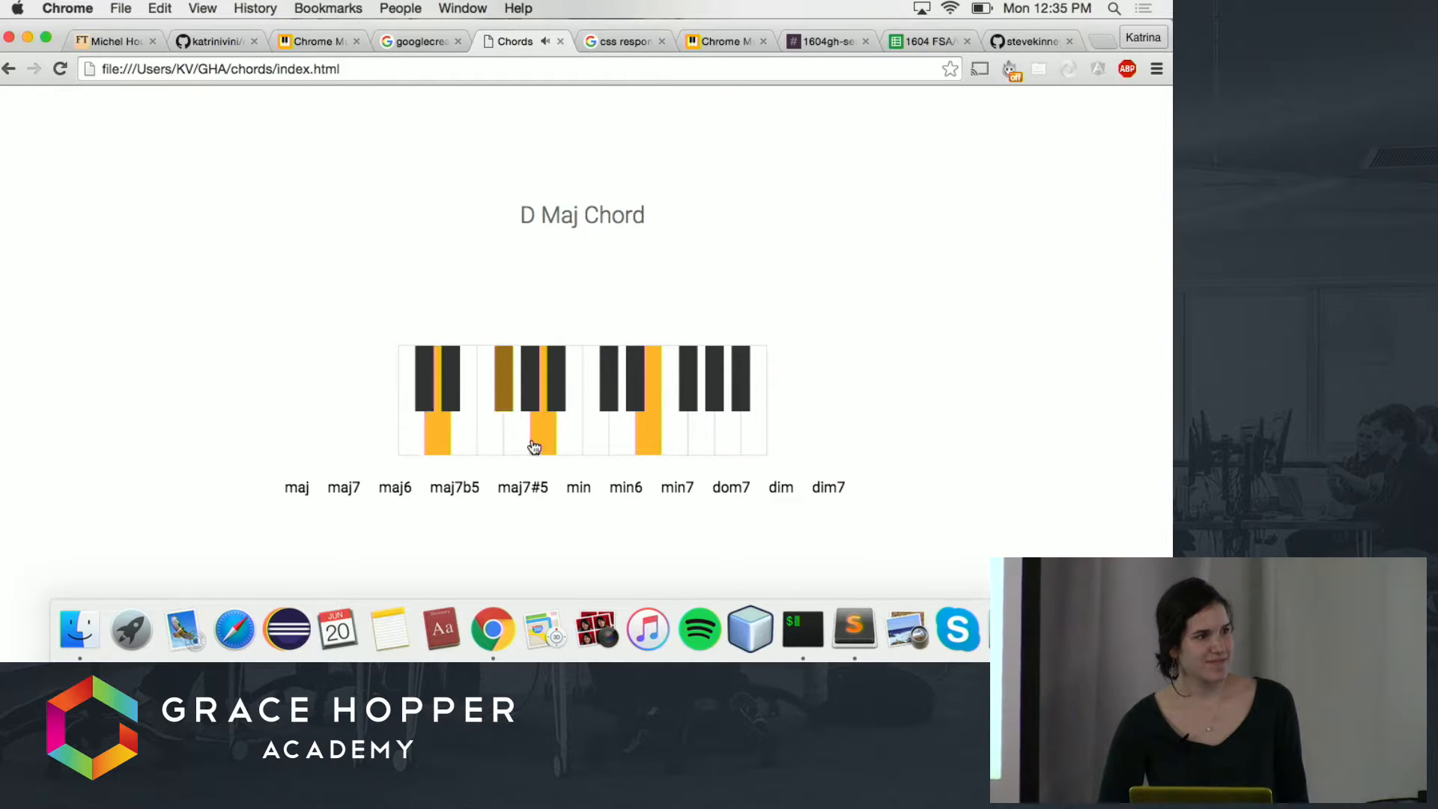
- Play an E chord and change its type to Maj7#5, then Min6
{"action": "left_click", "coordinate": [486, 441]}
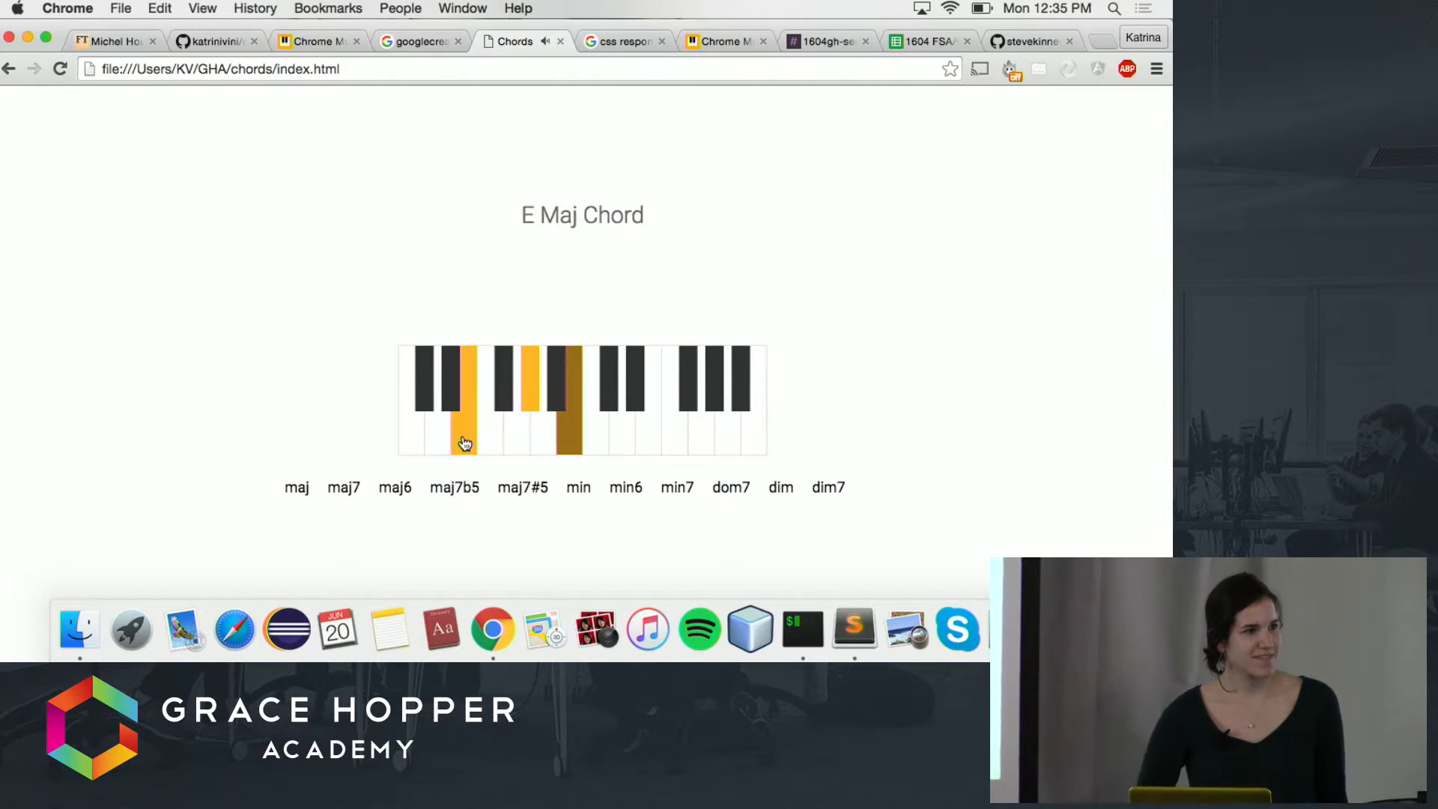
{"action": "left_click", "coordinate": [522, 487]}
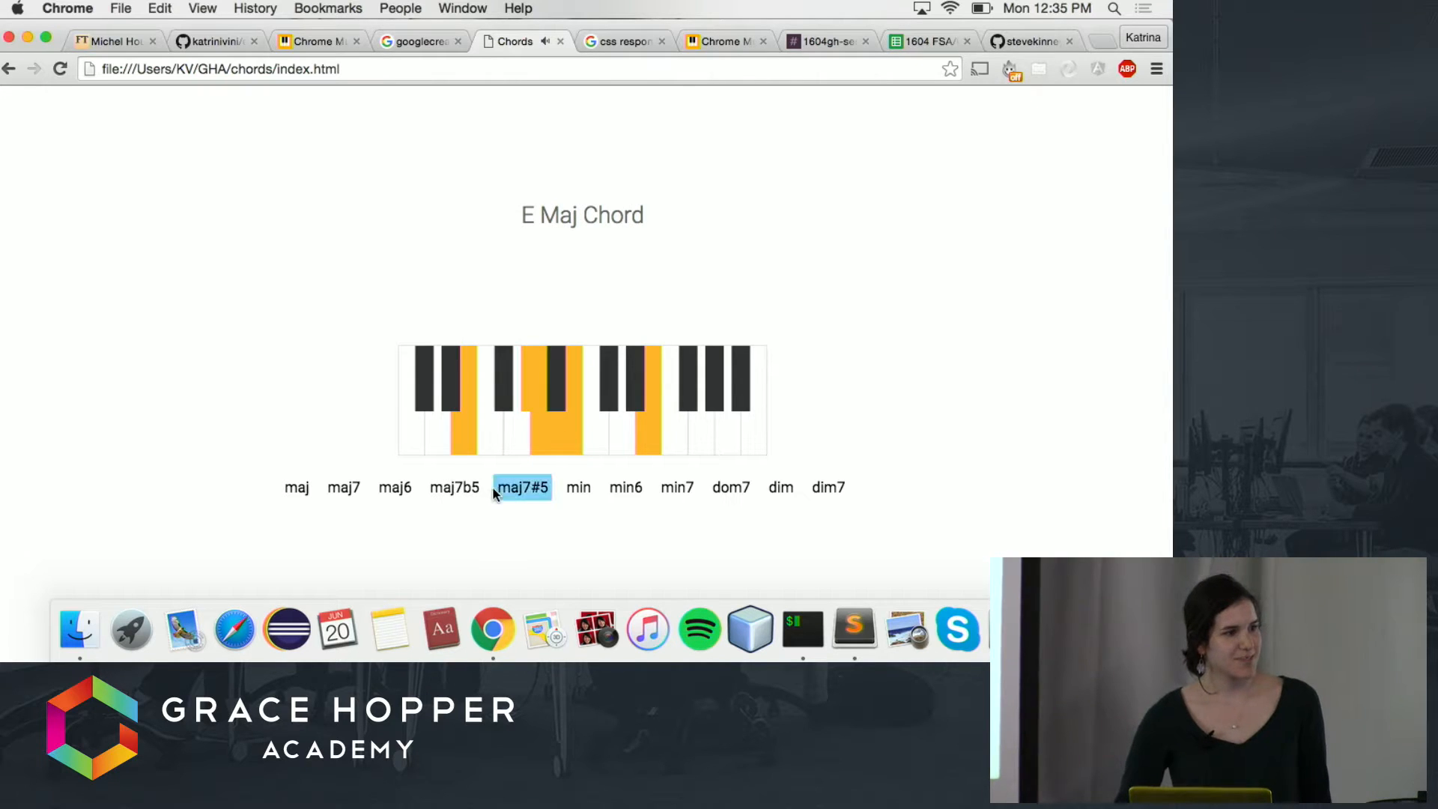
{"action": "left_click", "coordinate": [625, 487]}
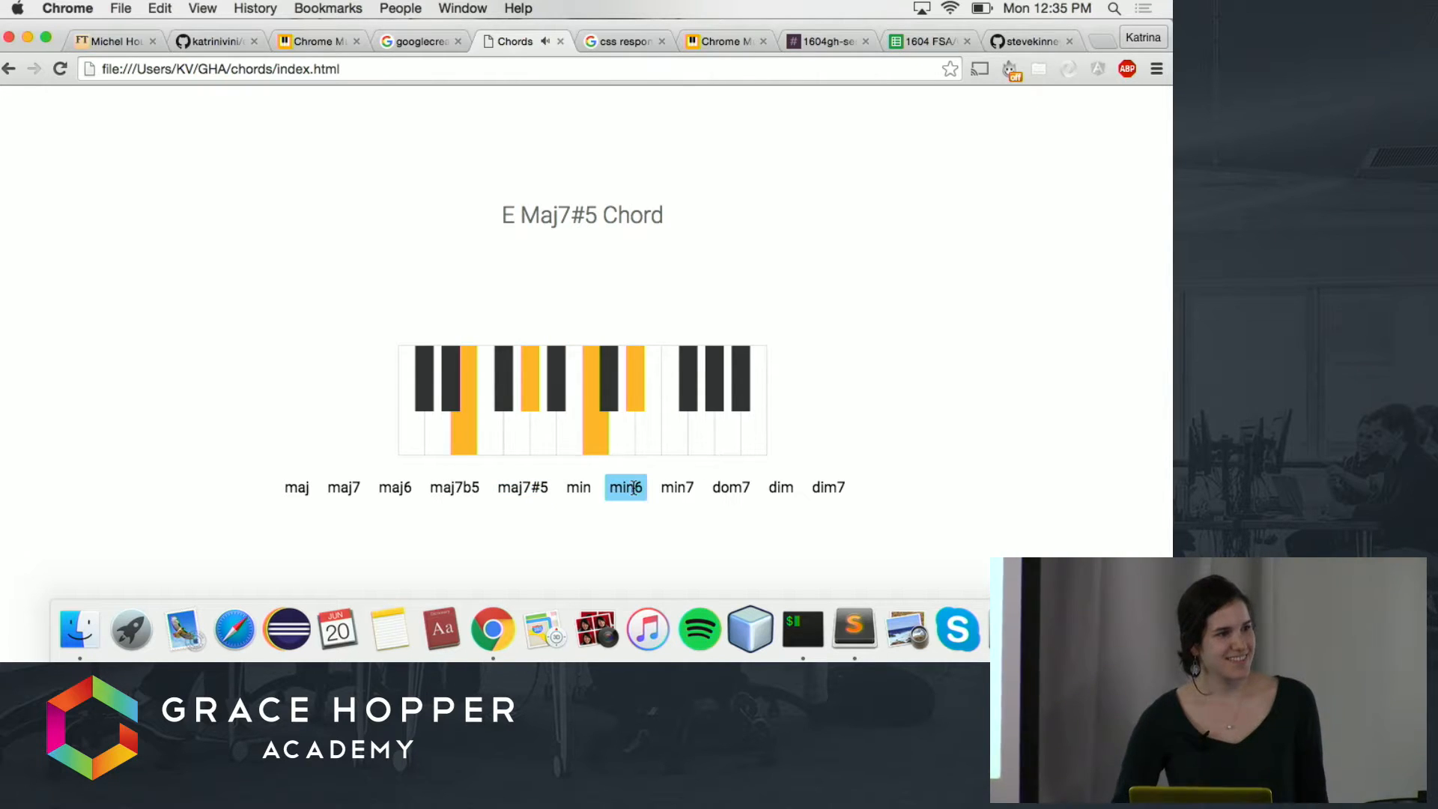
{"action": "left_click", "coordinate": [625, 487]}
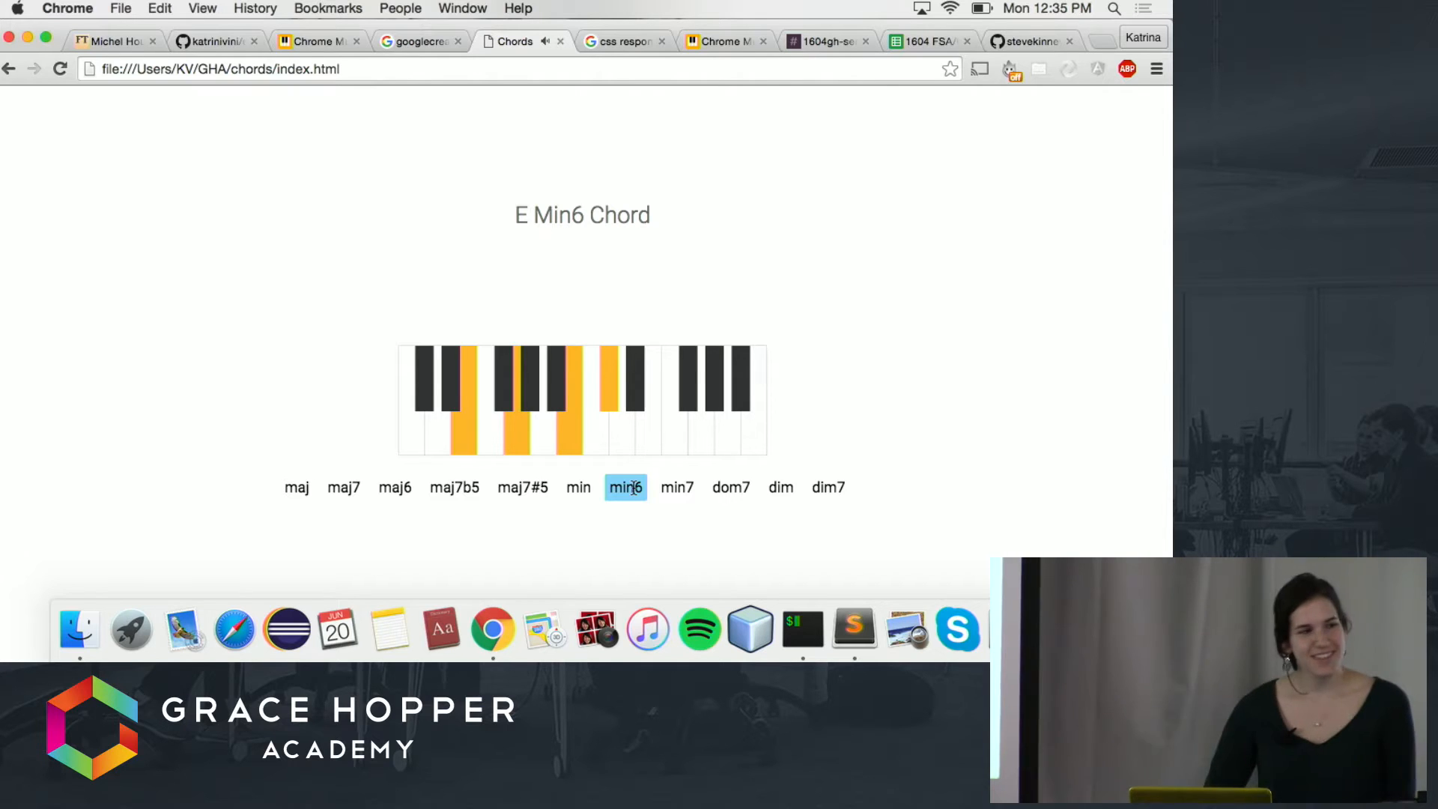